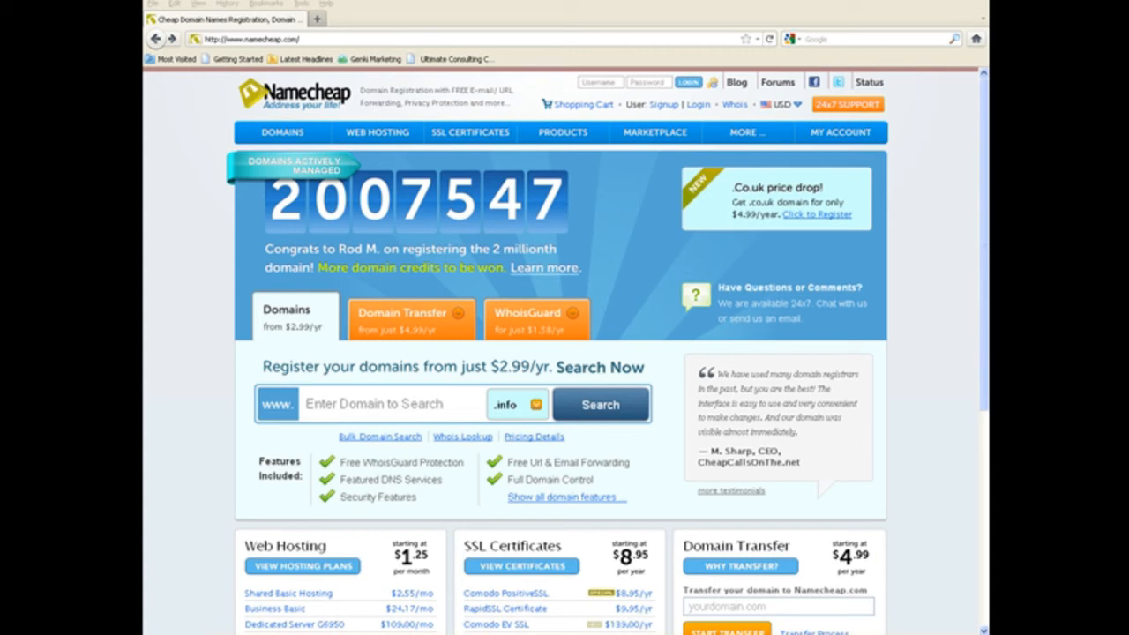
Step: Enter 'guidetoheartburn' in the domain search box with the .info extension selected
{"action": "left_click", "coordinate": [388, 402]}
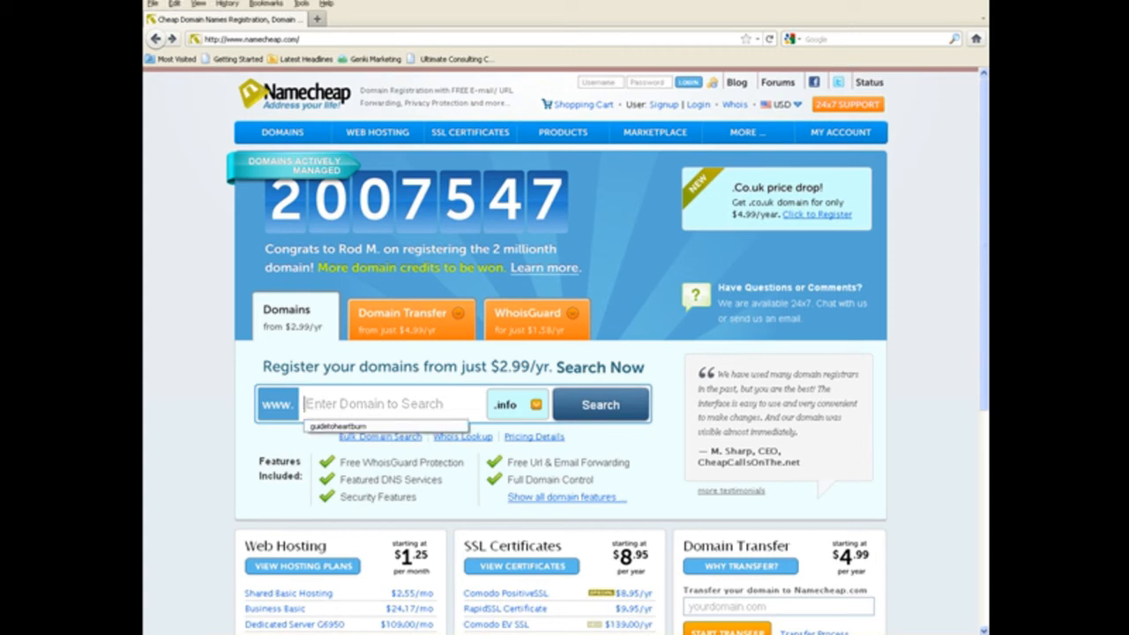
{"action": "mouse_move", "coordinate": [388, 402]}
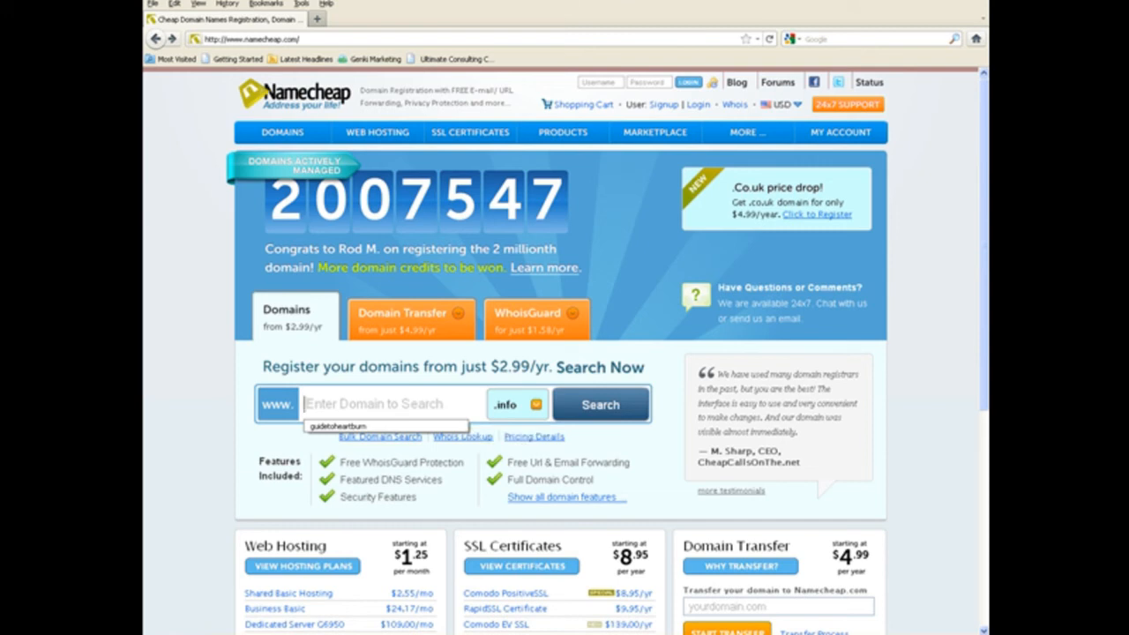
{"action": "left_click", "coordinate": [515, 404]}
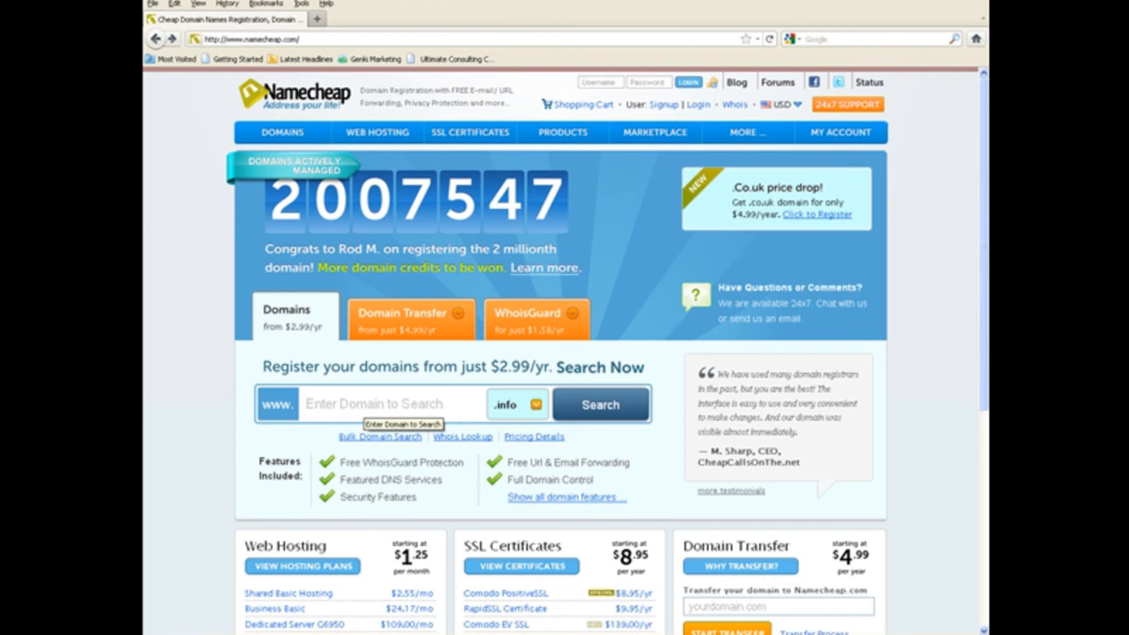
{"action": "left_click", "coordinate": [388, 402]}
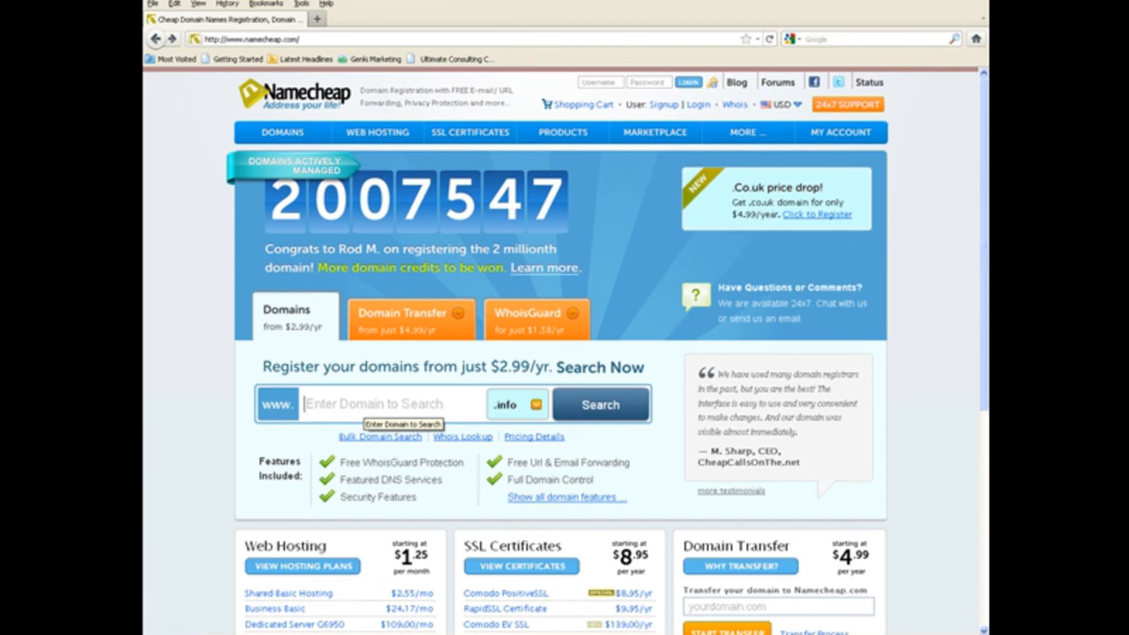
{"action": "type", "text": "heart"}
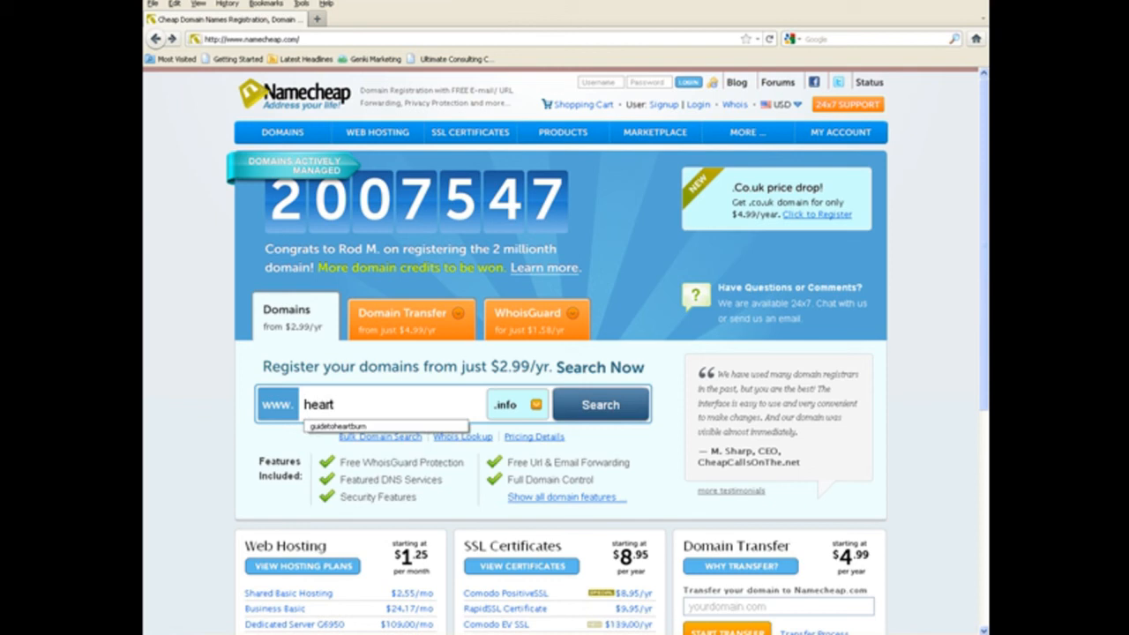
{"action": "type", "text": "guid"}
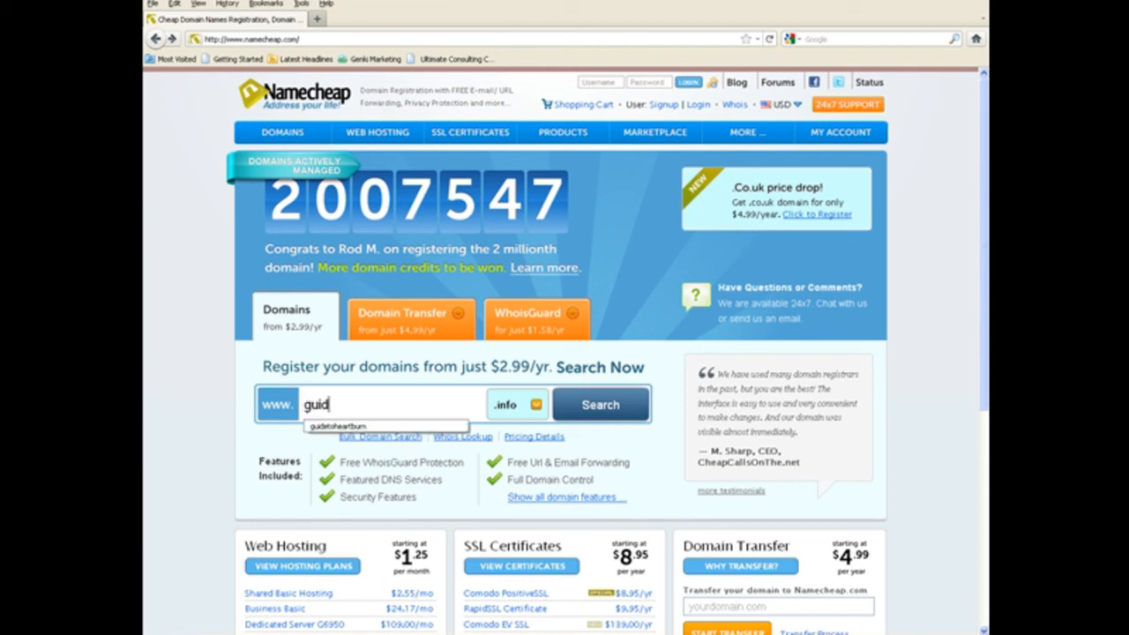
{"action": "type", "text": "etoheartb"}
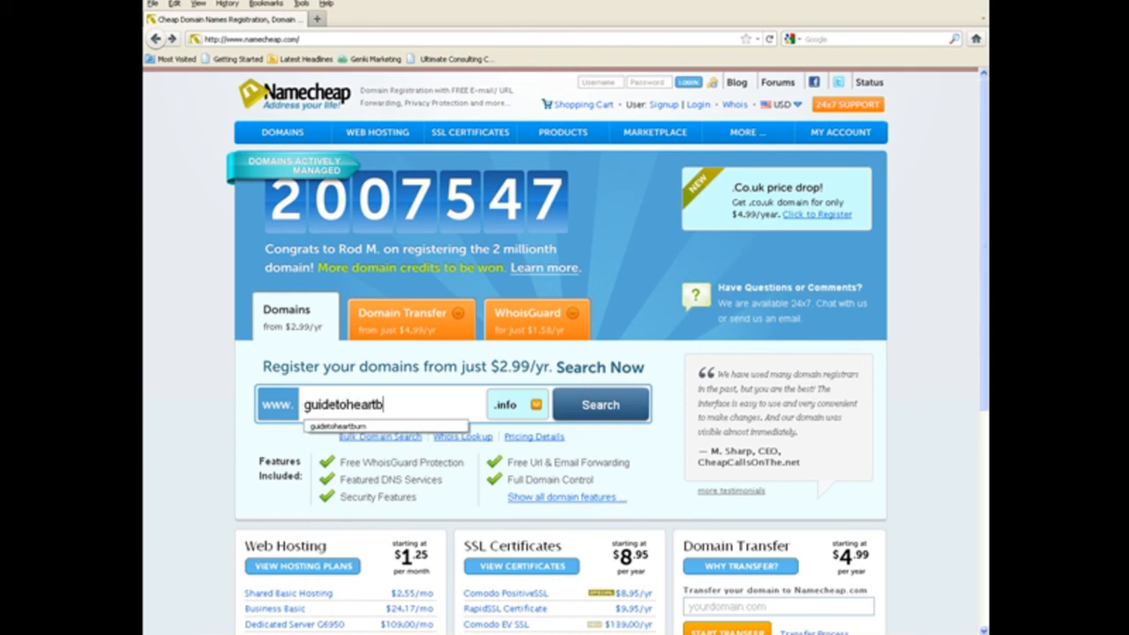
{"action": "type", "text": "urn"}
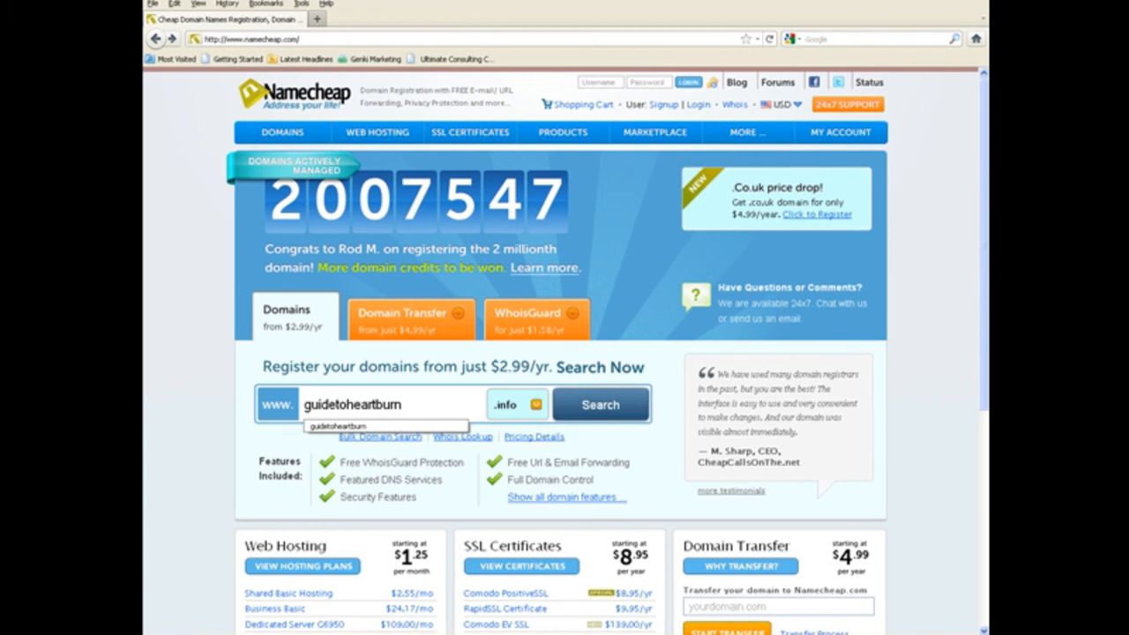
{"action": "left_click", "coordinate": [388, 402]}
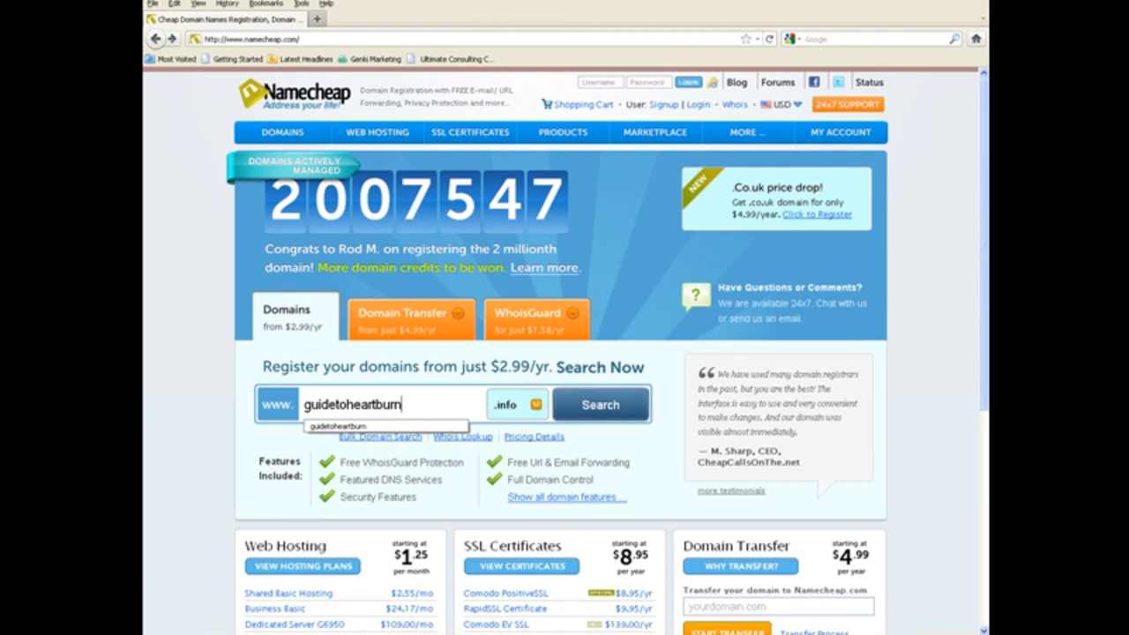